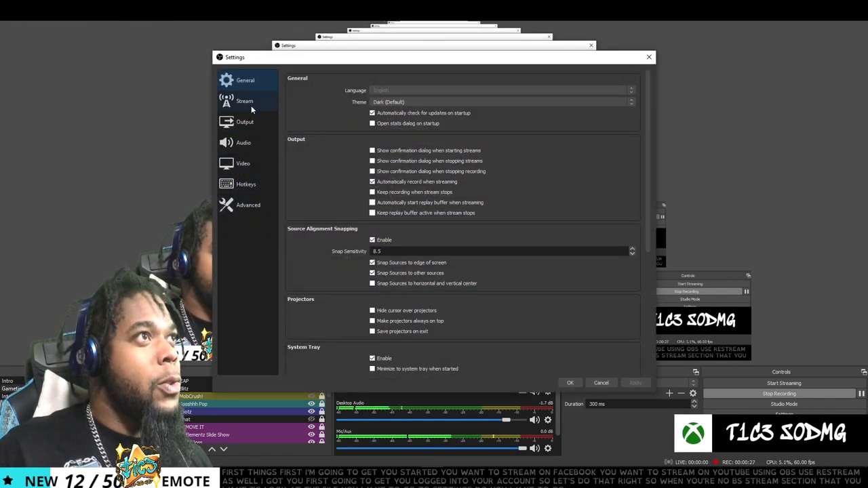
Set OBS's Stream service to Restream.io - RTMP with the server left on Autodetect.
click(244, 100)
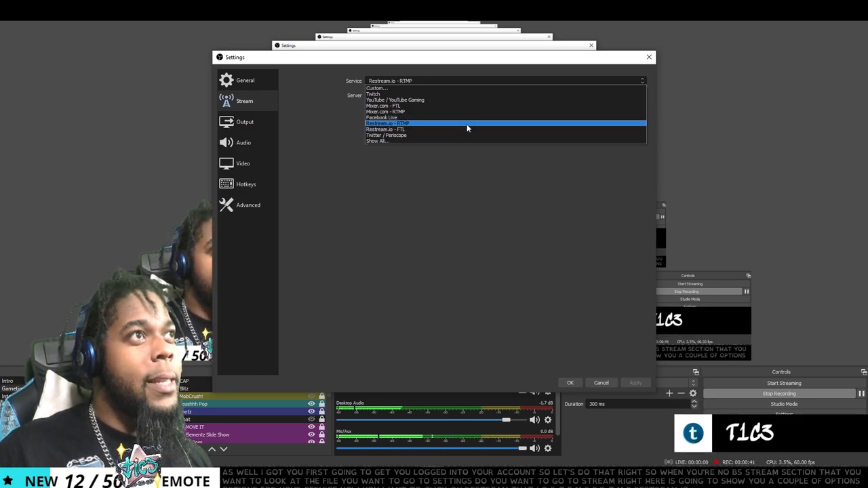
click(387, 122)
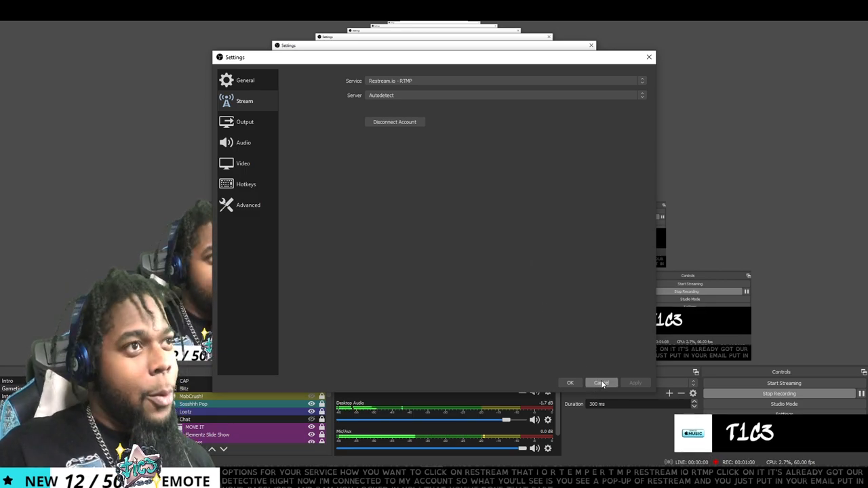
Browse the Add Channel service grid, then return to the Destinations list.
click(602, 382)
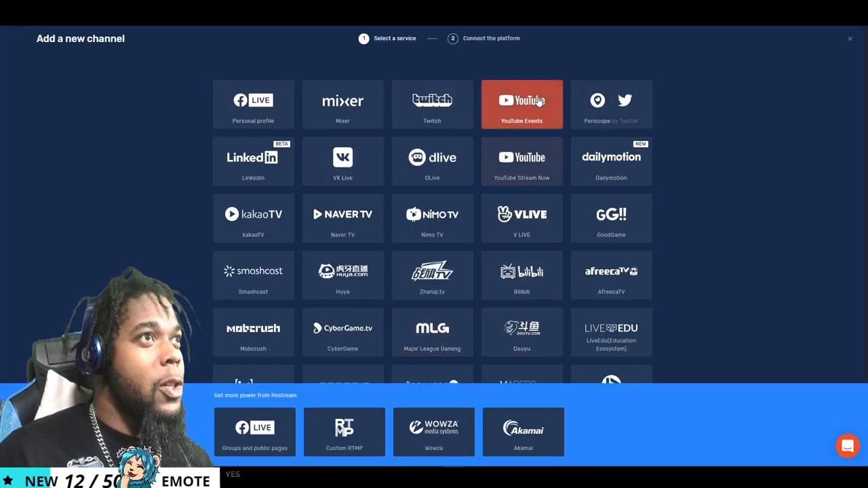
click(521, 103)
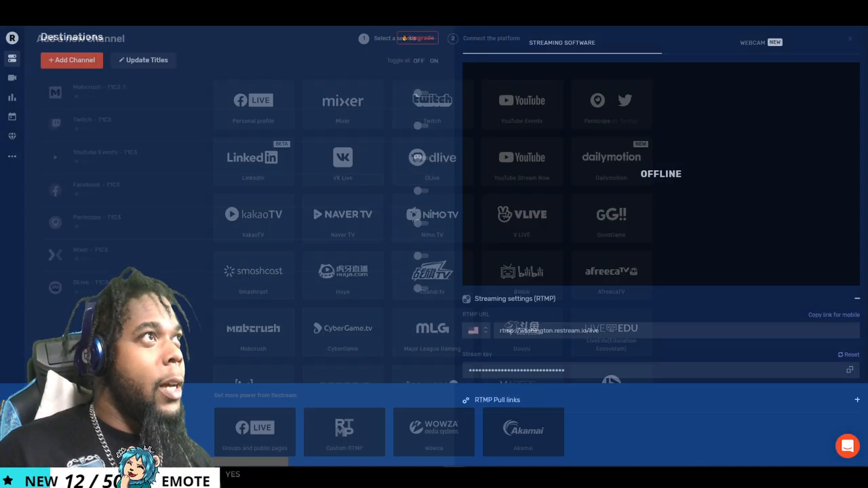
Review the Destinations tab, then bring up YouTube Studio's Stream page with the reuse-settings prompt.
click(849, 38)
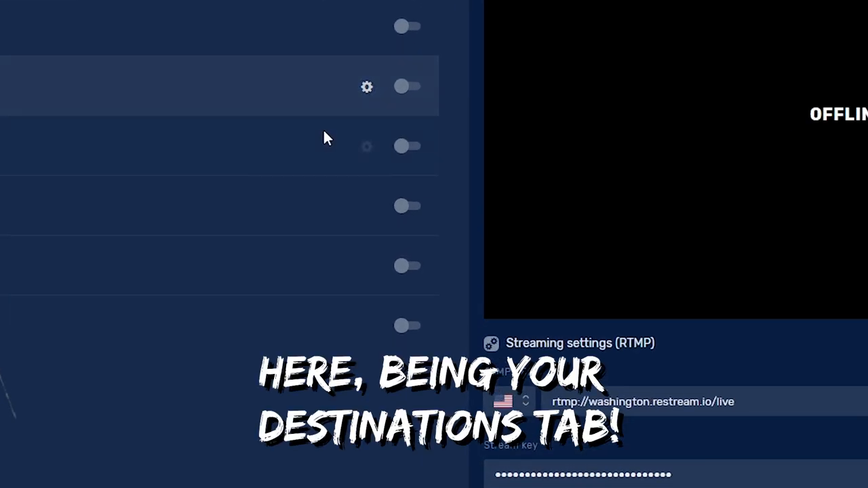
click(366, 87)
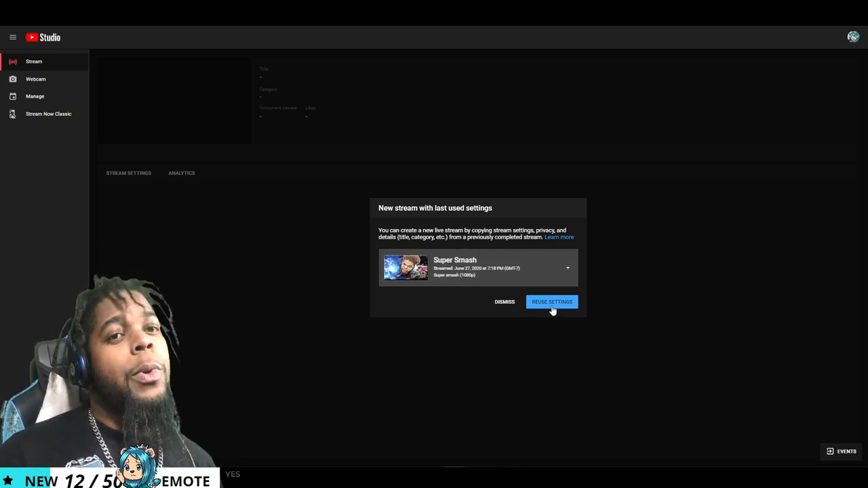
Reuse the previous Super Smash stream's settings for a new YouTube stream.
click(550, 301)
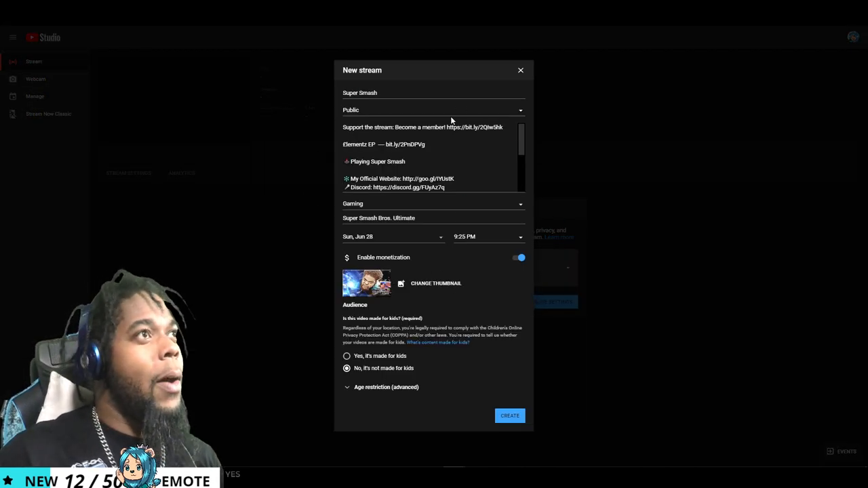
mouse_move(392, 103)
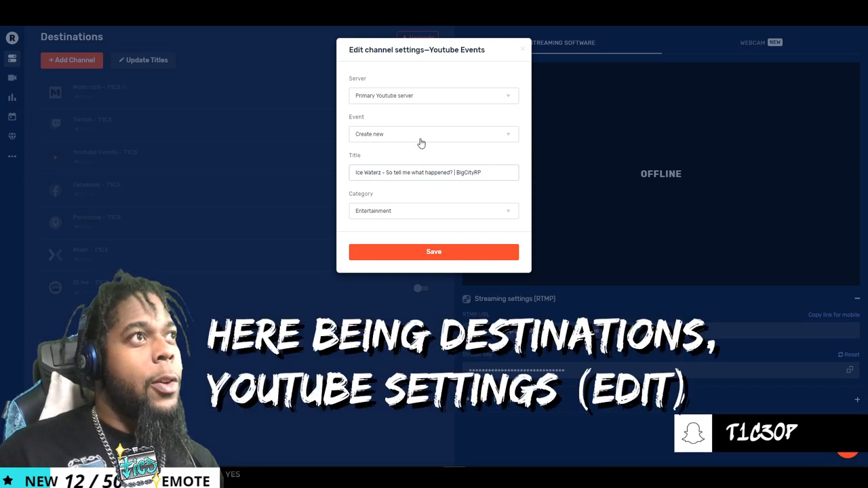
Save the YouTube Events channel settings and switch the YouTube Events destination on.
click(434, 134)
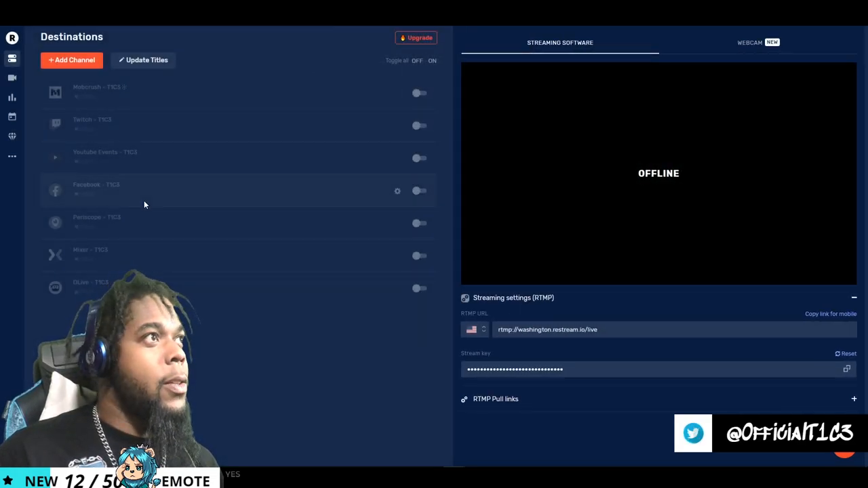
click(419, 157)
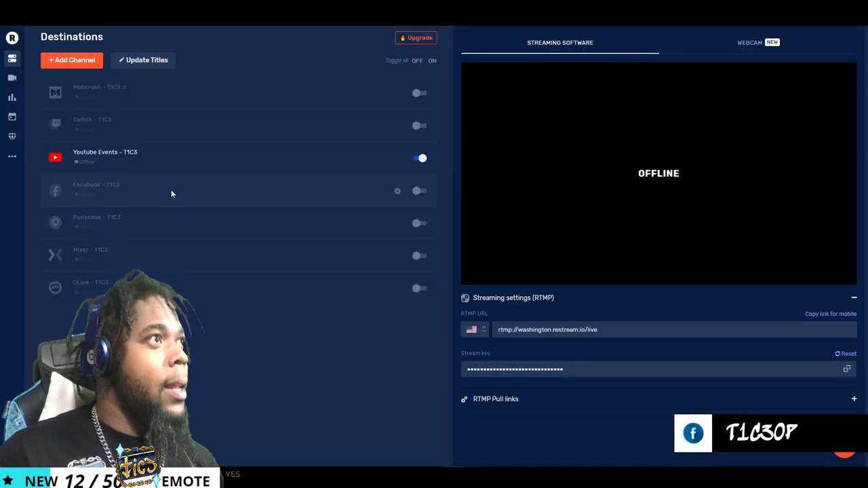
Switch the Facebook destination on for the public page.
click(421, 190)
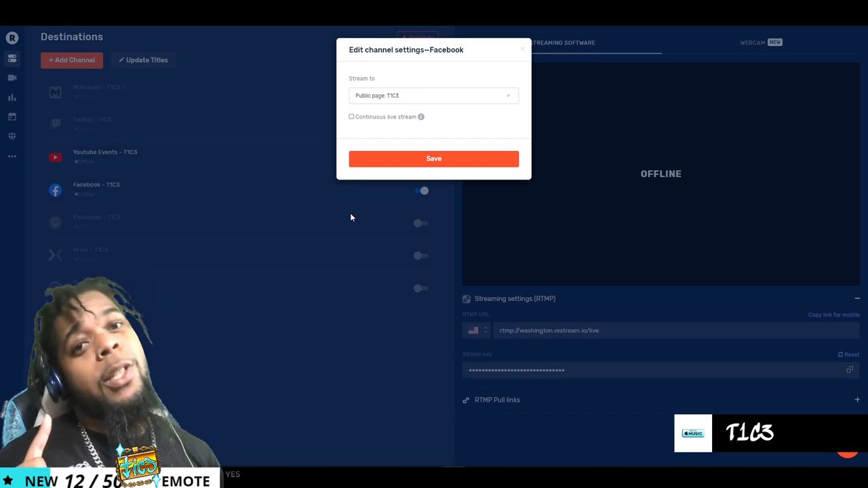
mouse_move(361, 213)
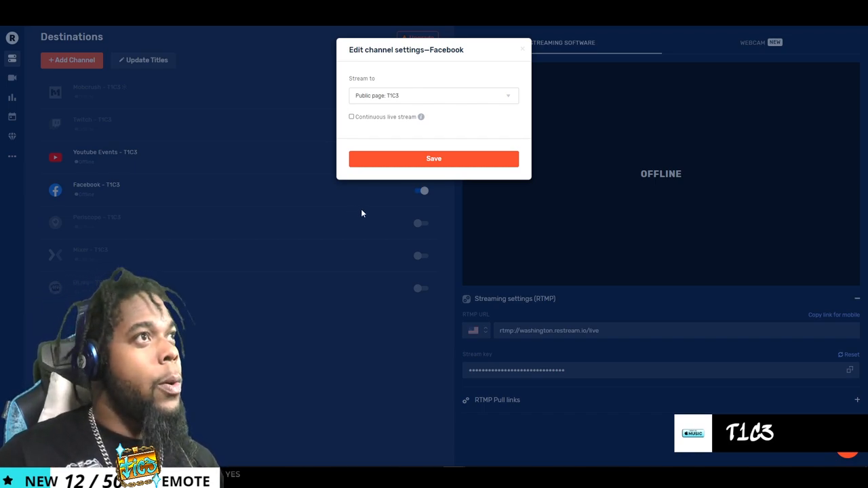
mouse_move(413, 135)
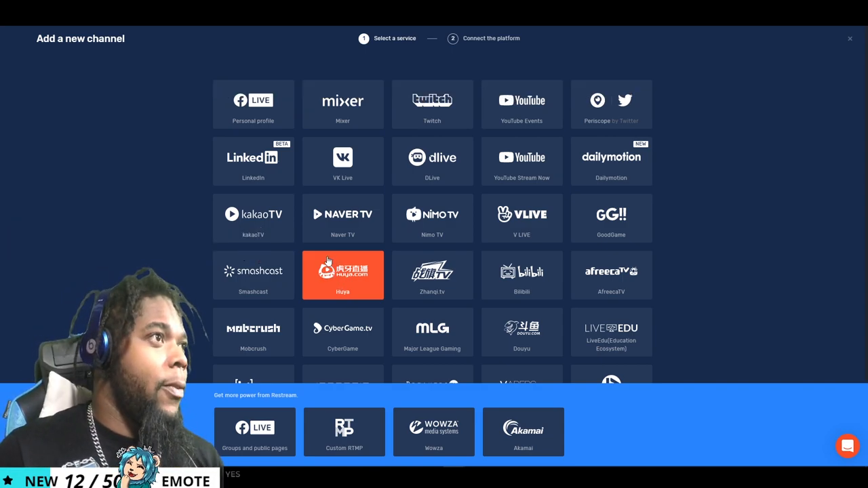
Pick the Facebook Live tile, return to Destinations and confirm YouTube Events and Facebook are both on.
click(252, 103)
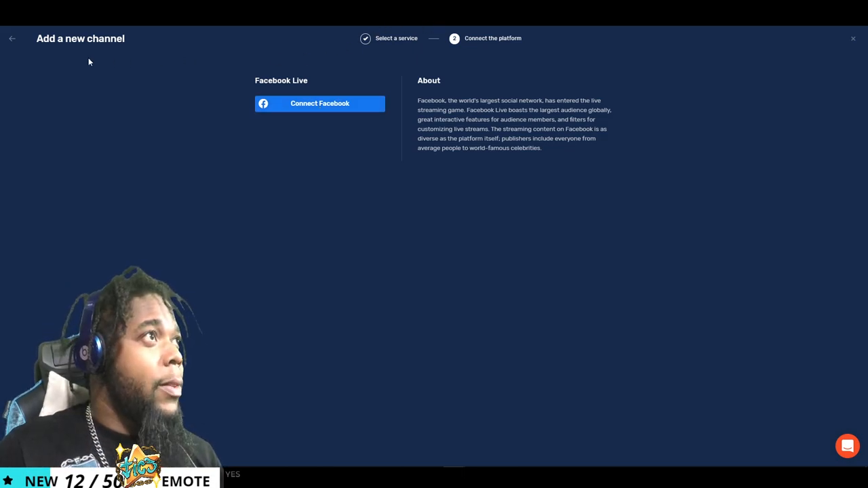
click(11, 38)
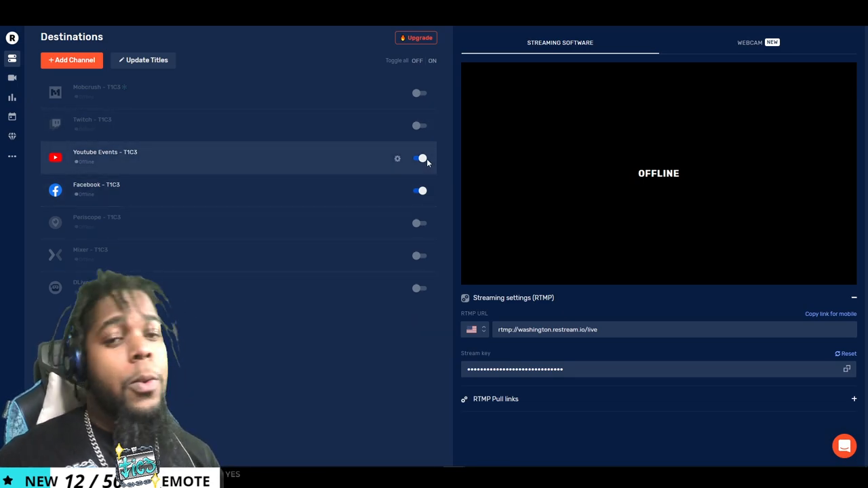
click(421, 157)
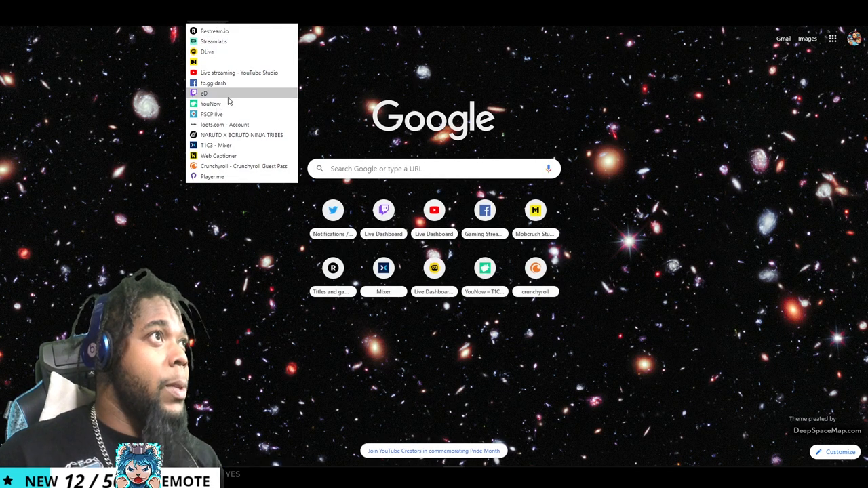
mouse_move(213, 82)
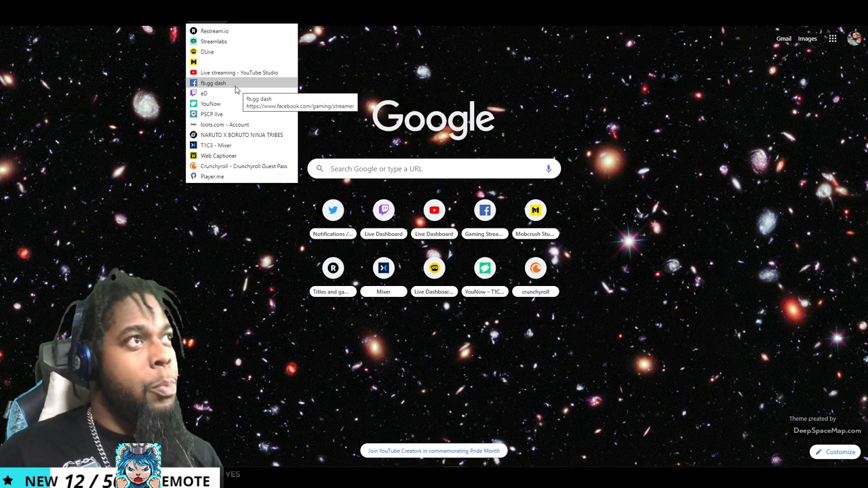
Go to the Facebook Creator Studio live dashboard via the fb.gg dash bookmark.
click(213, 82)
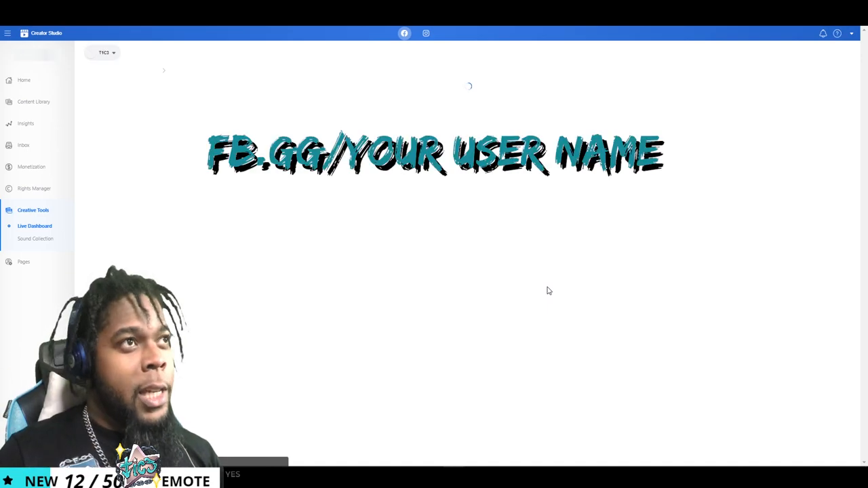